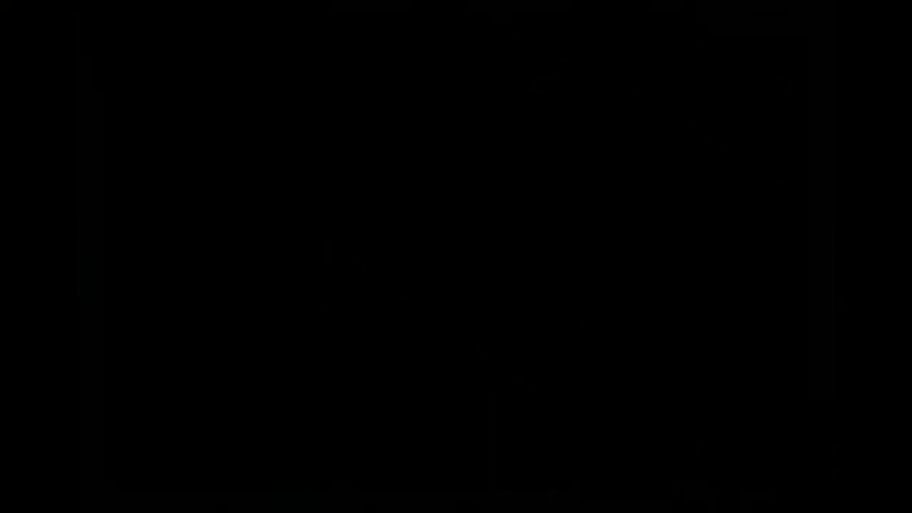
text(dm)
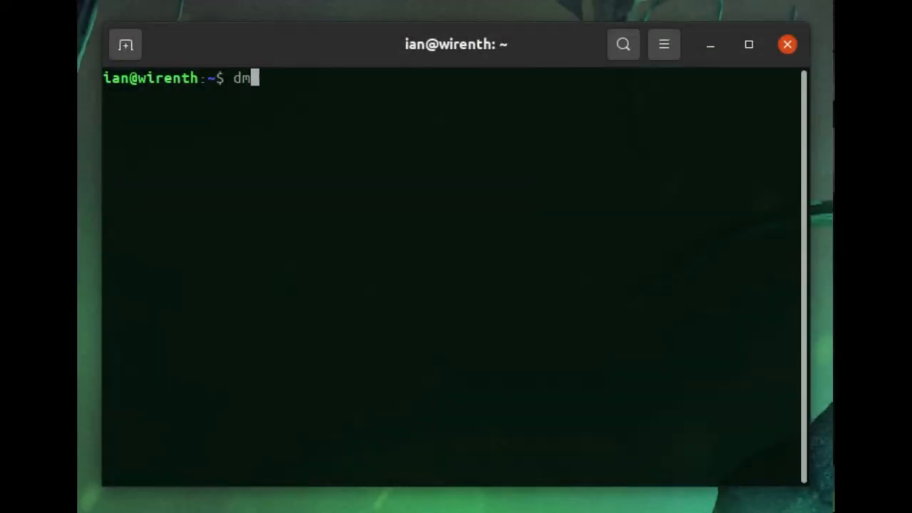